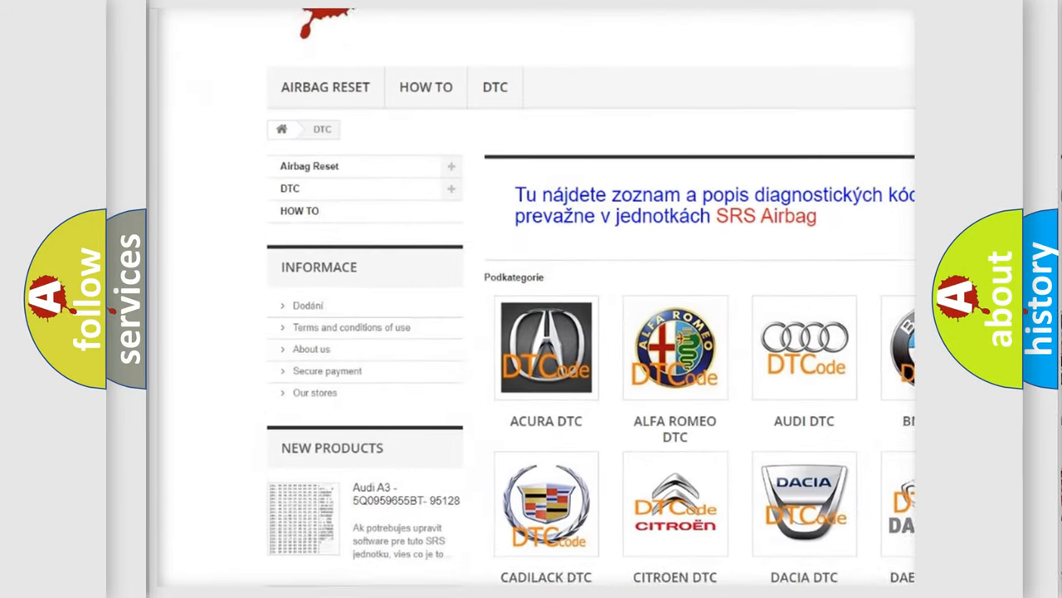
{"action": "scroll", "scroll_direction": "down", "scroll_amount": 3}
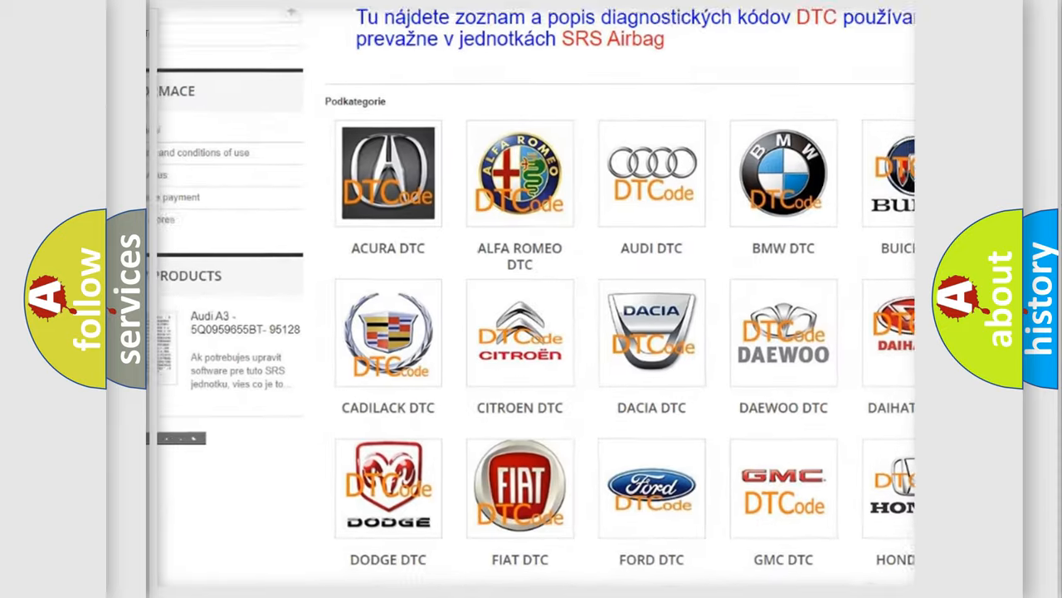
{"action": "scroll", "scroll_direction": "down", "scroll_amount": 3}
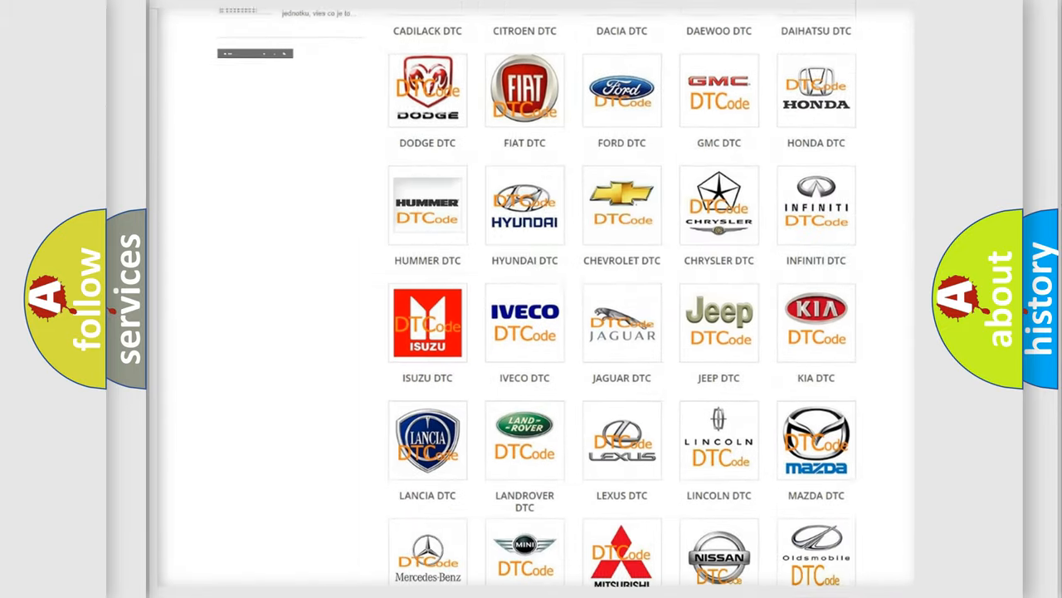
{"action": "scroll", "scroll_direction": "down", "scroll_amount": 3}
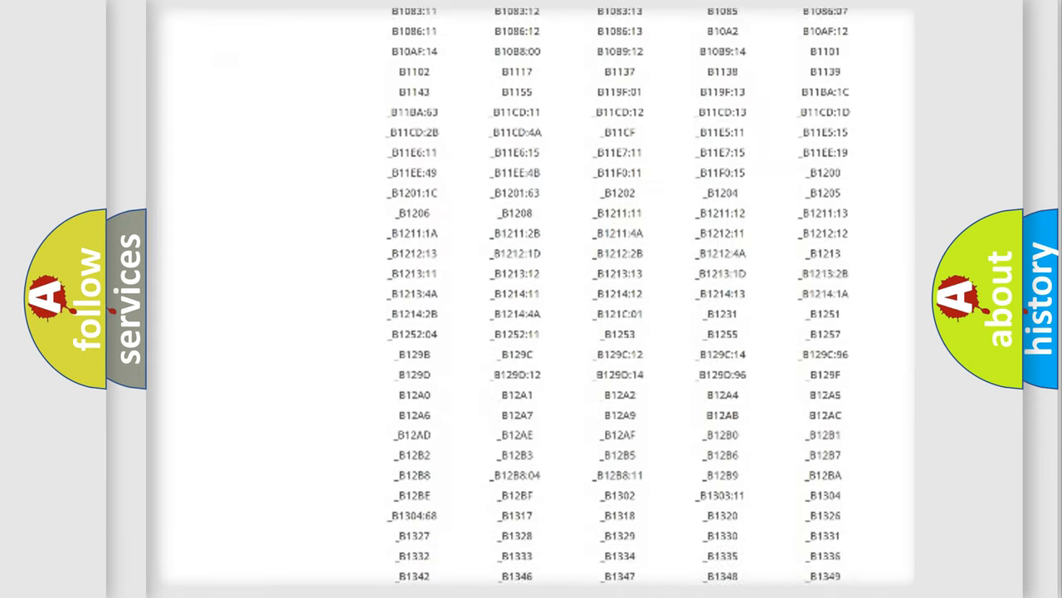
{"action": "scroll", "scroll_direction": "down", "scroll_amount": 3}
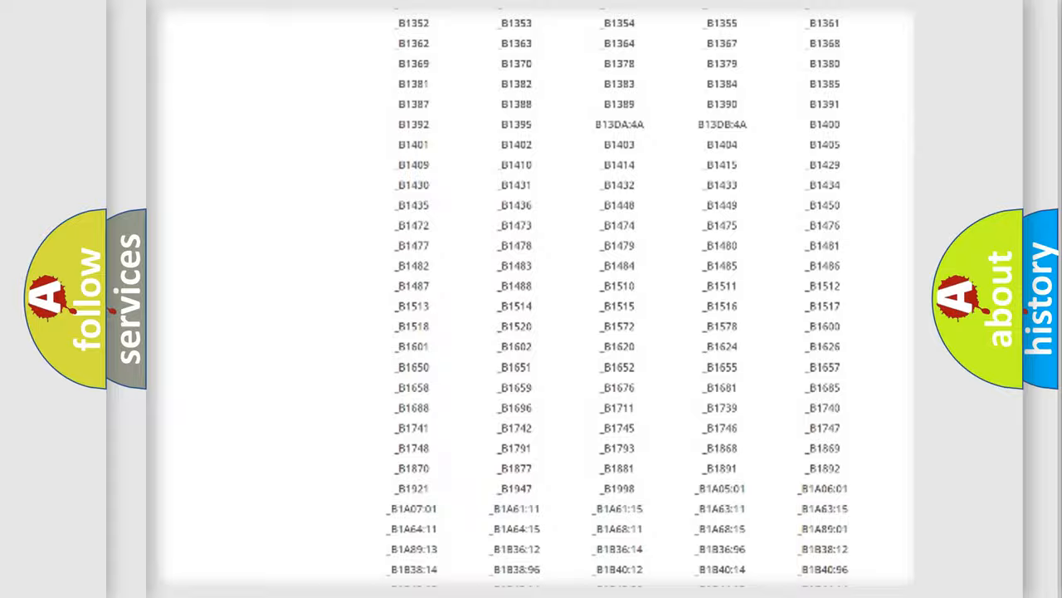